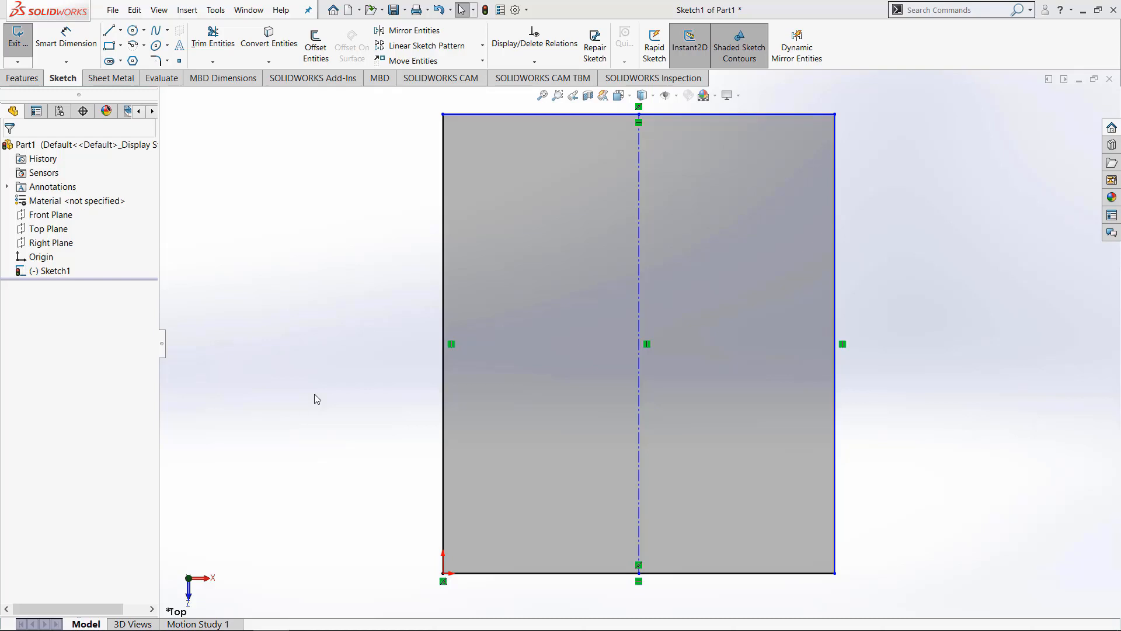
pyautogui.moveTo(282, 348)
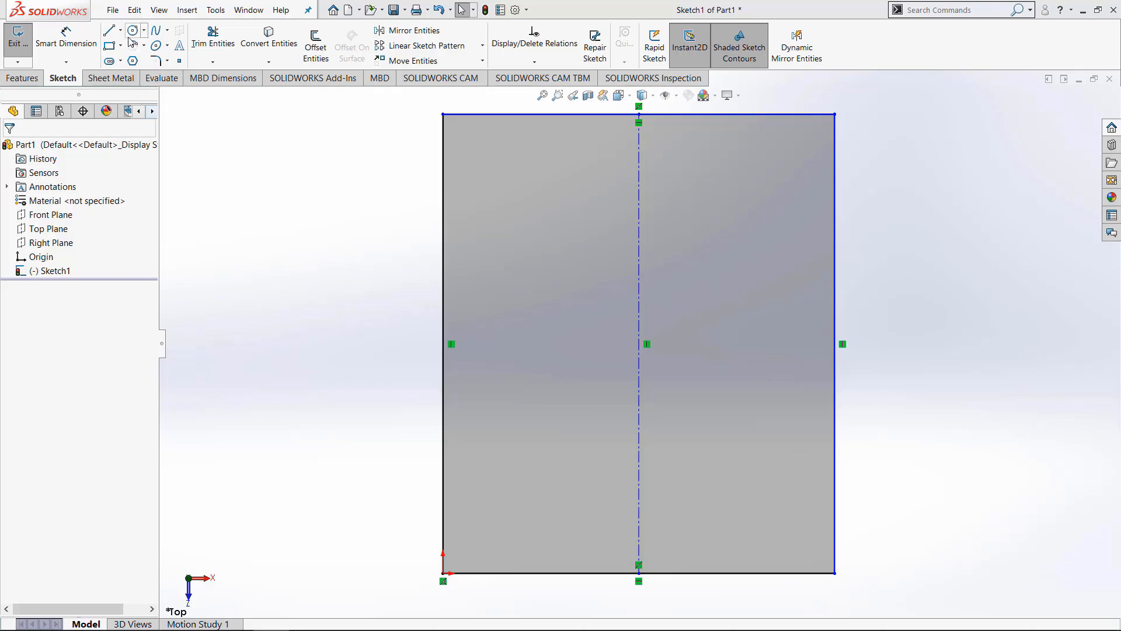
# - Activate the Circle tool to sketch a circle in the rectangle's upper-left half
pyautogui.click(556, 268)
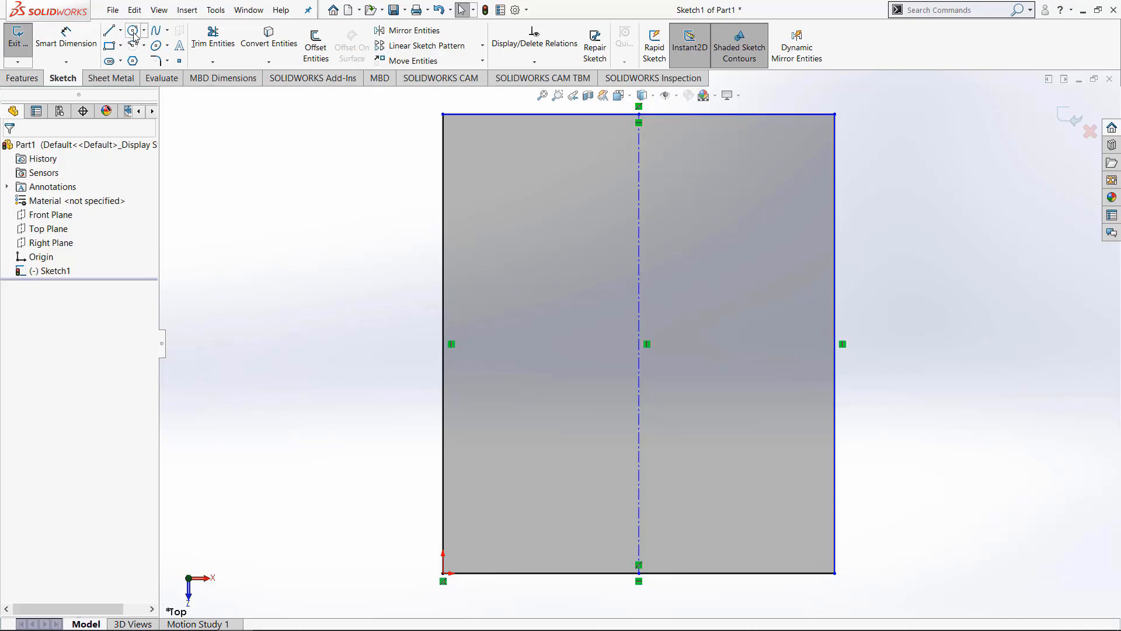
pyautogui.click(132, 30)
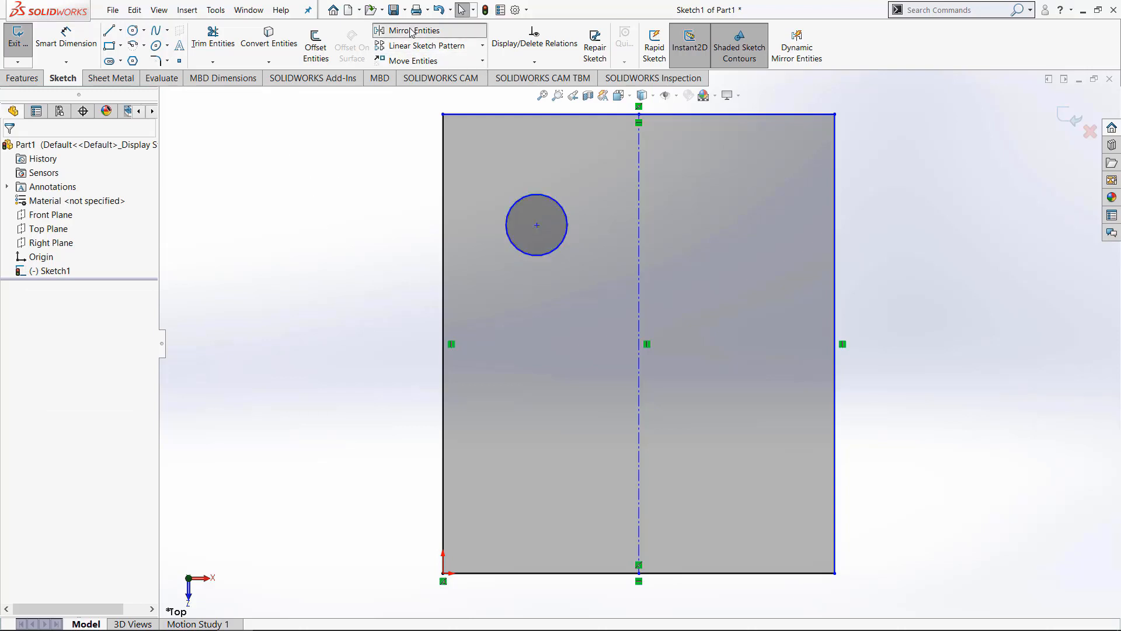
pyautogui.click(421, 30)
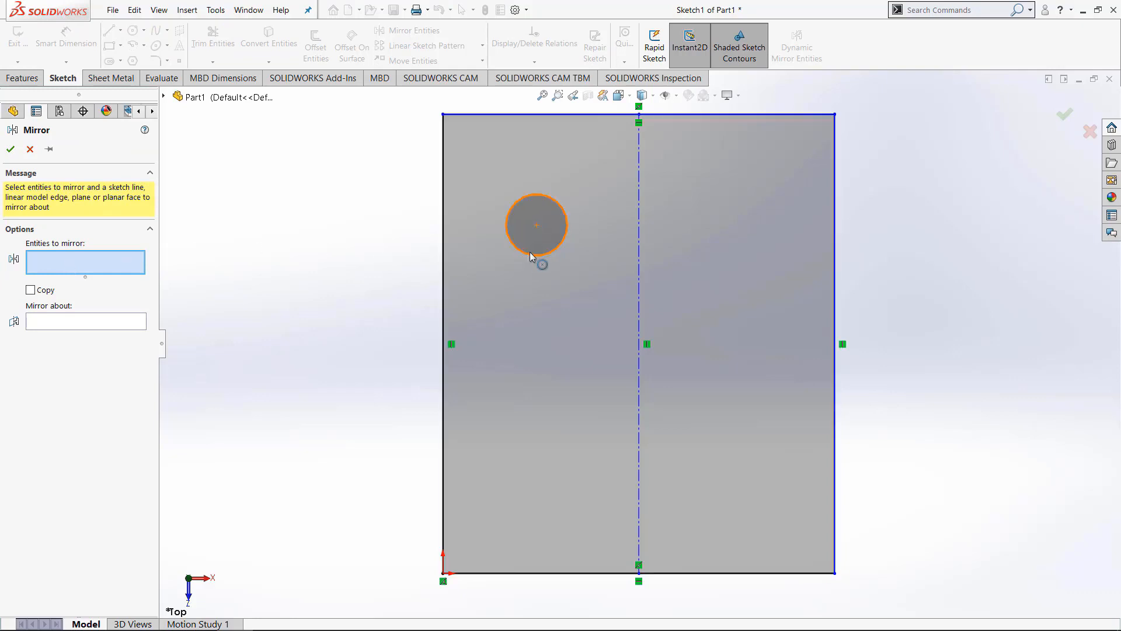
pyautogui.click(536, 224)
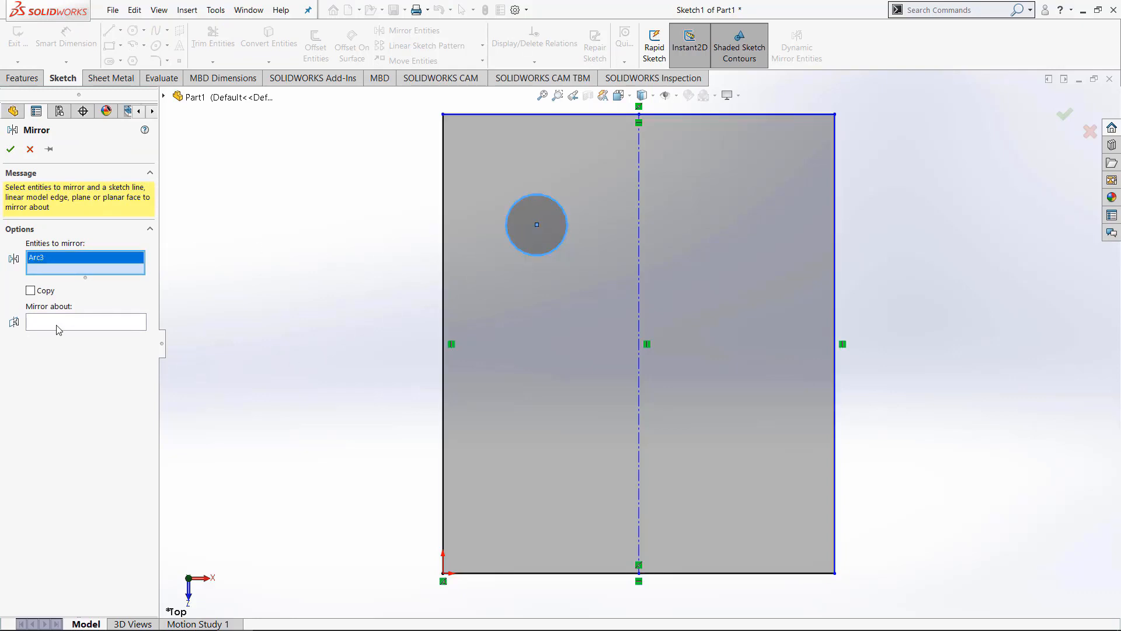
pyautogui.click(638, 329)
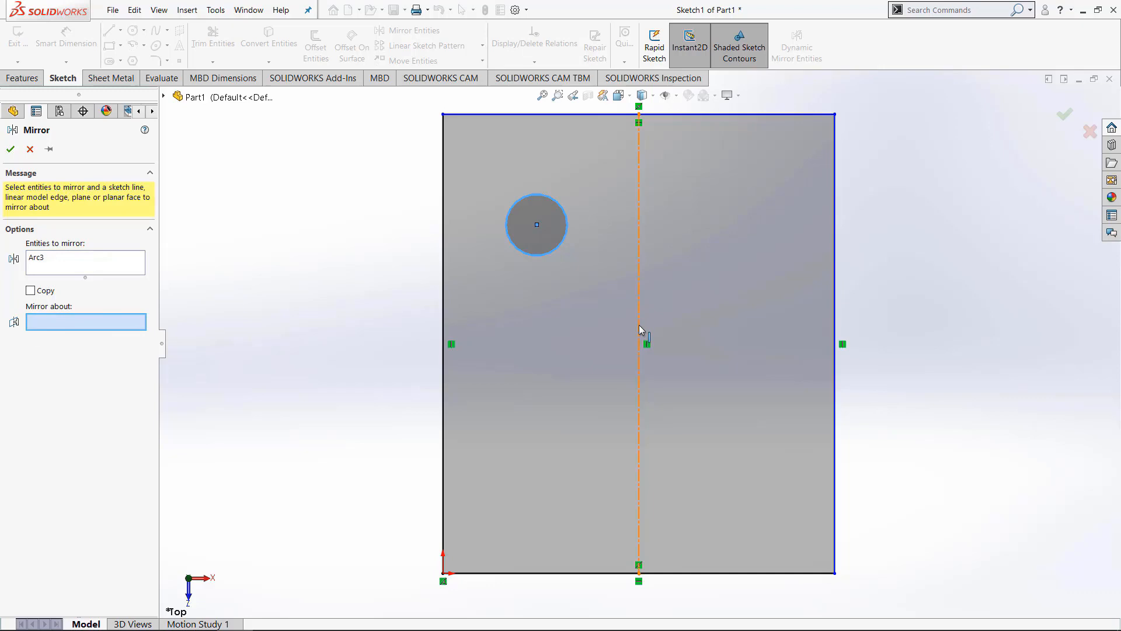
pyautogui.click(638, 332)
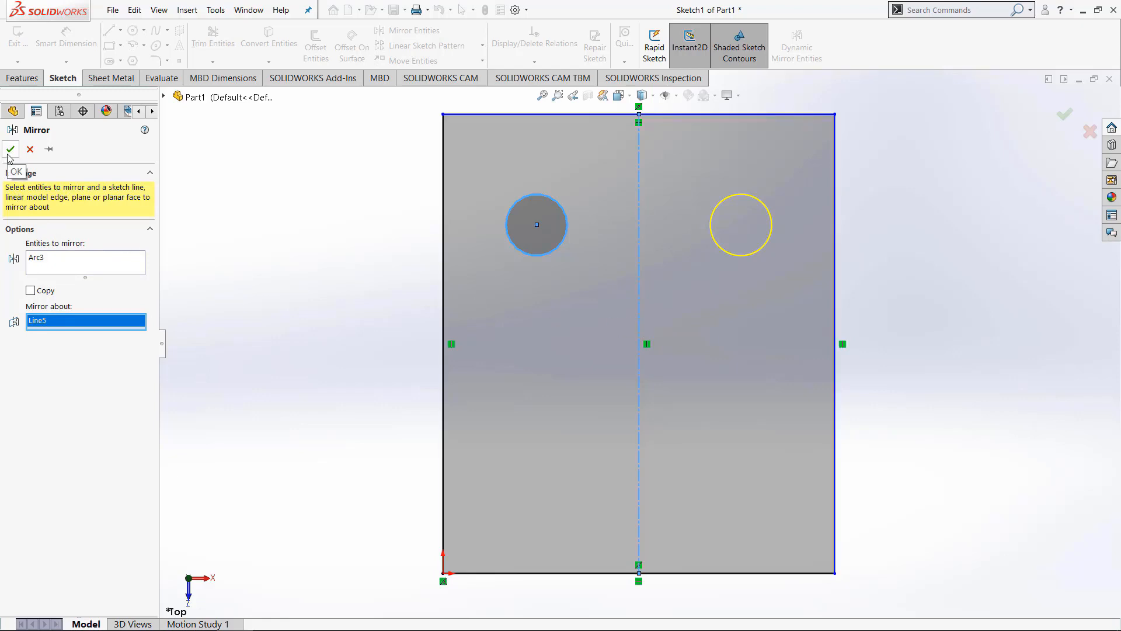
pyautogui.click(10, 149)
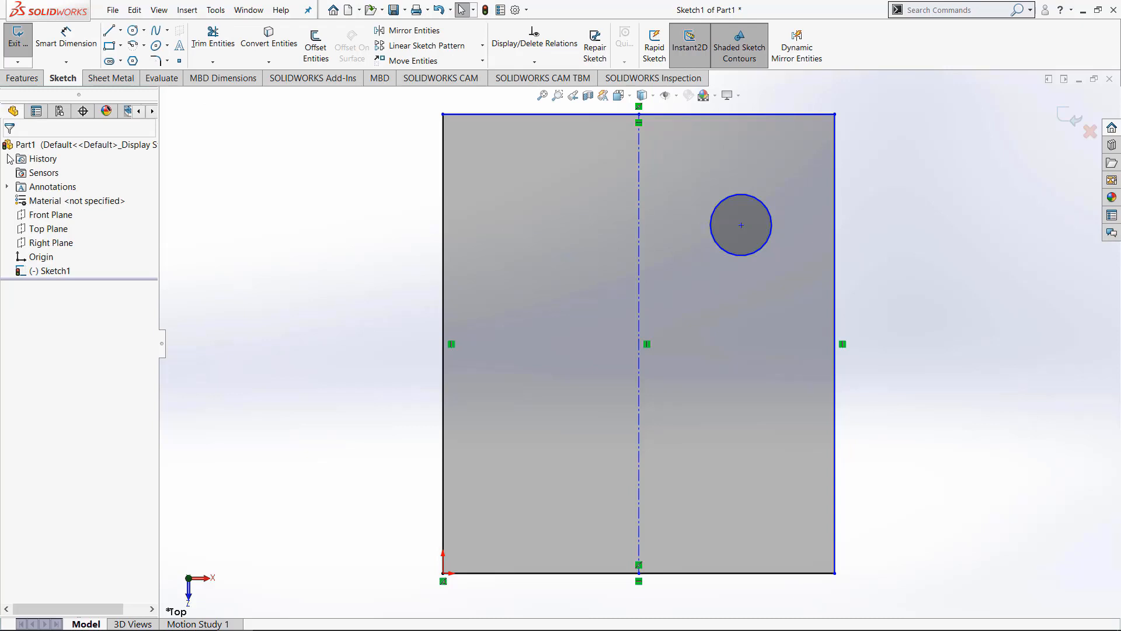
pyautogui.click(54, 270)
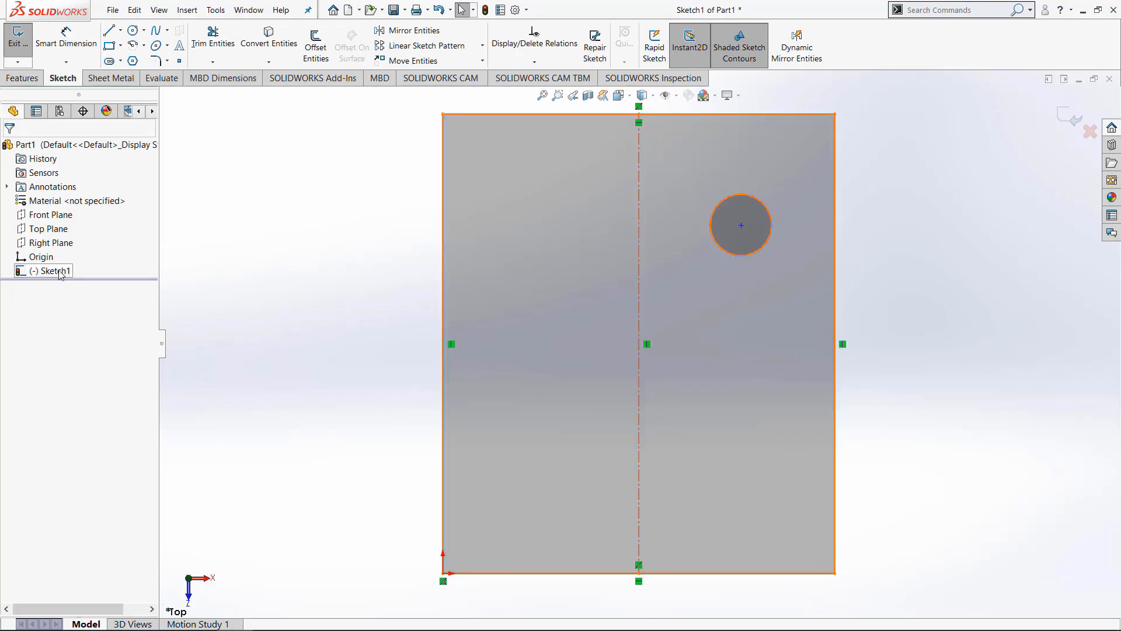
pyautogui.click(50, 270)
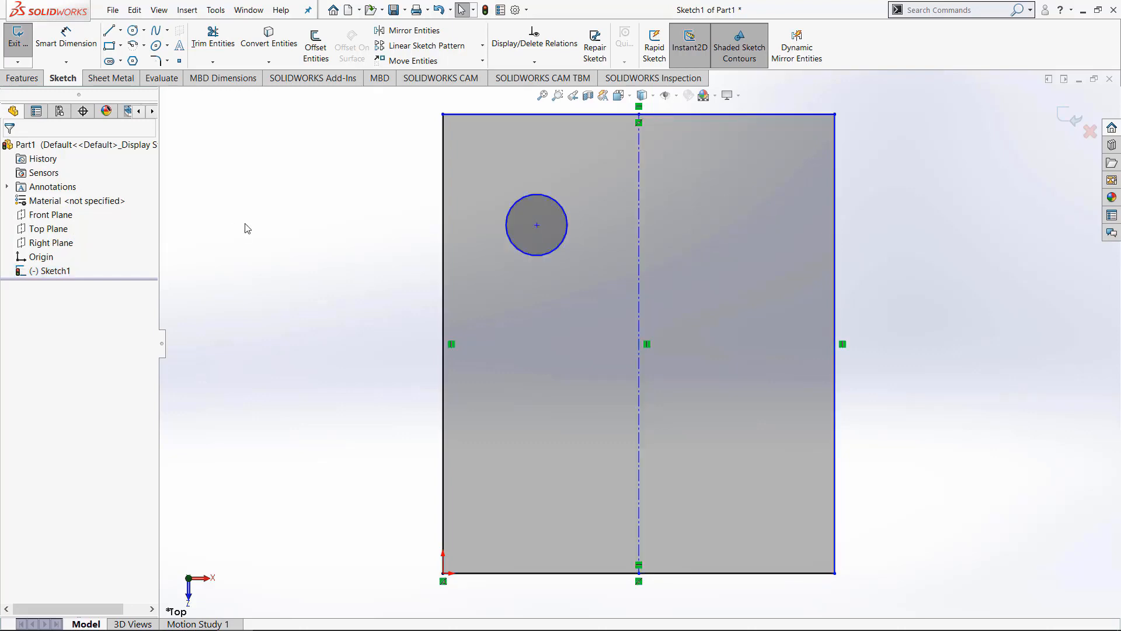
# - Mirror the left circle about the vertical centerline with Copy checked
pyautogui.click(412, 30)
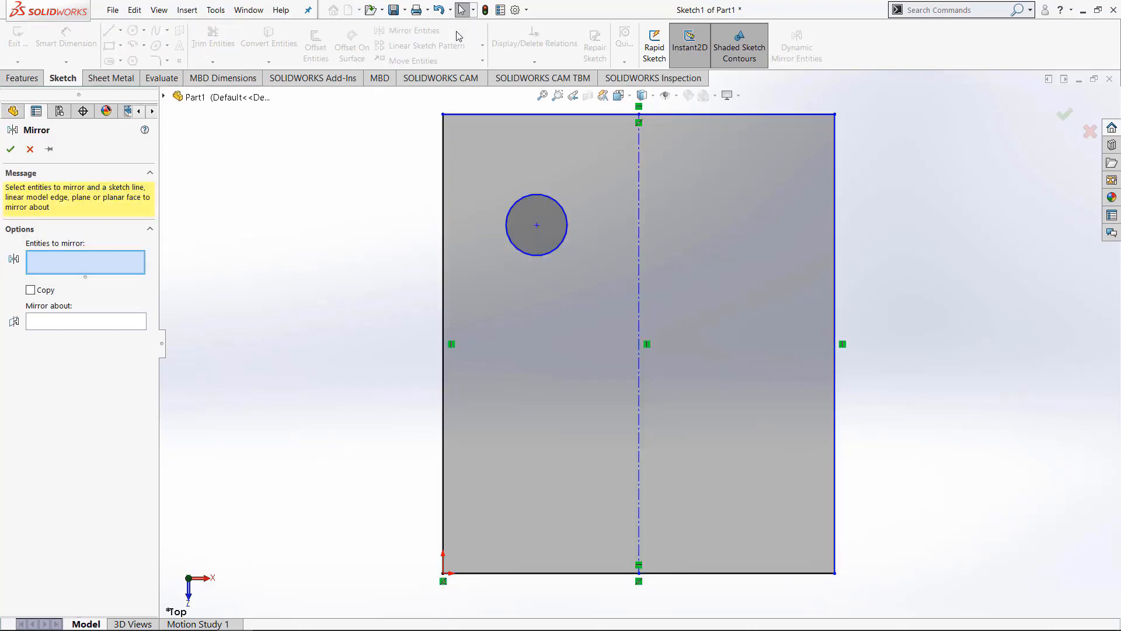
pyautogui.click(31, 289)
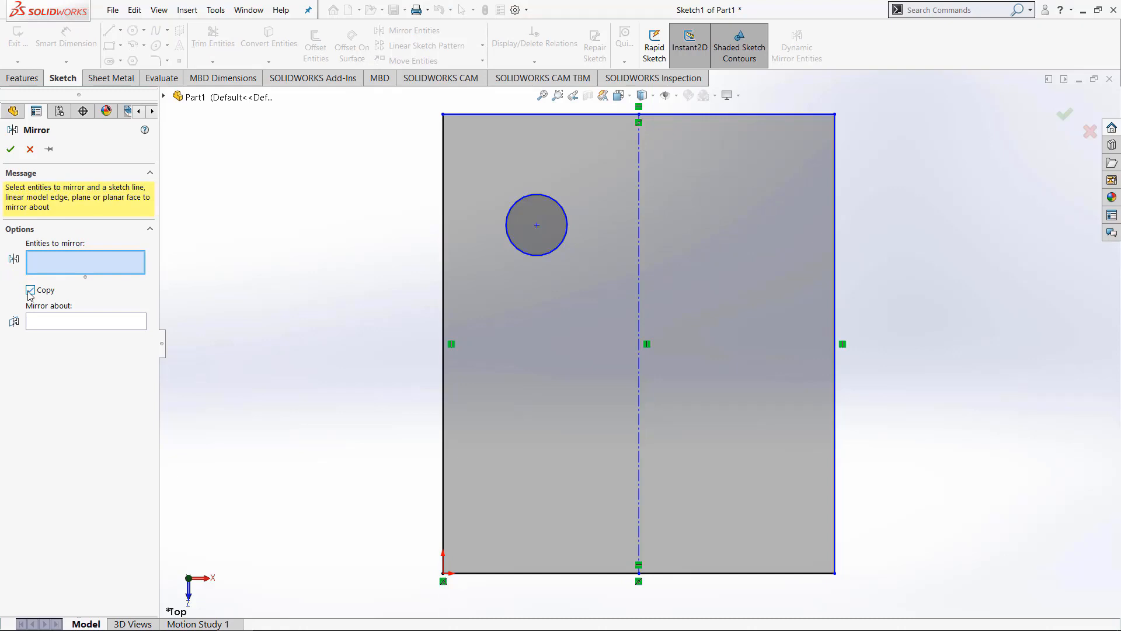
pyautogui.click(536, 224)
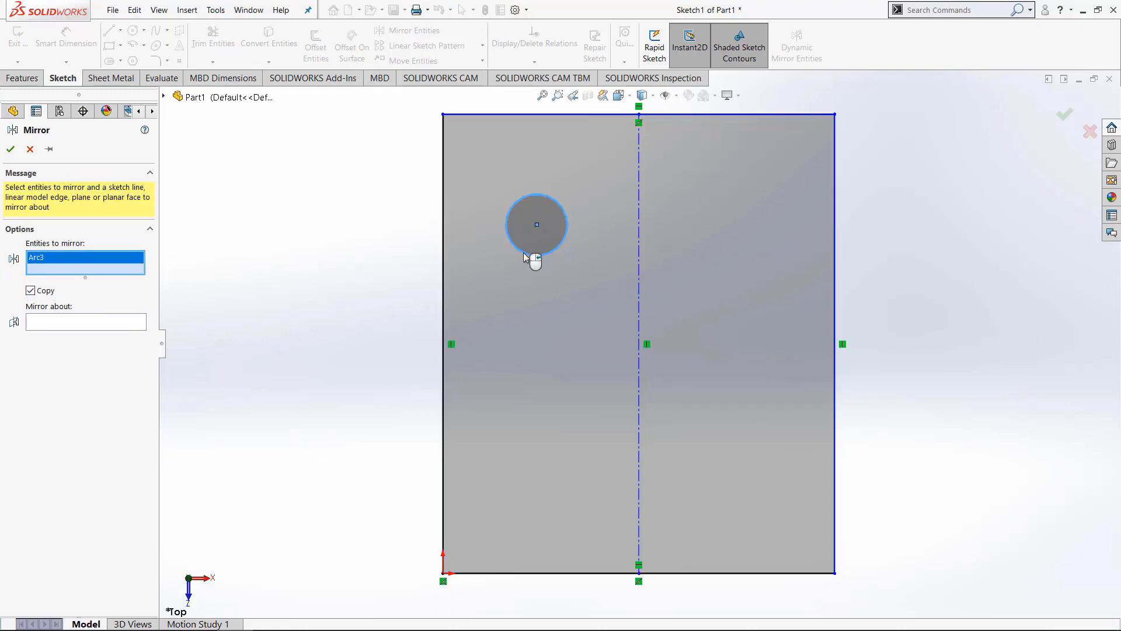
pyautogui.click(85, 321)
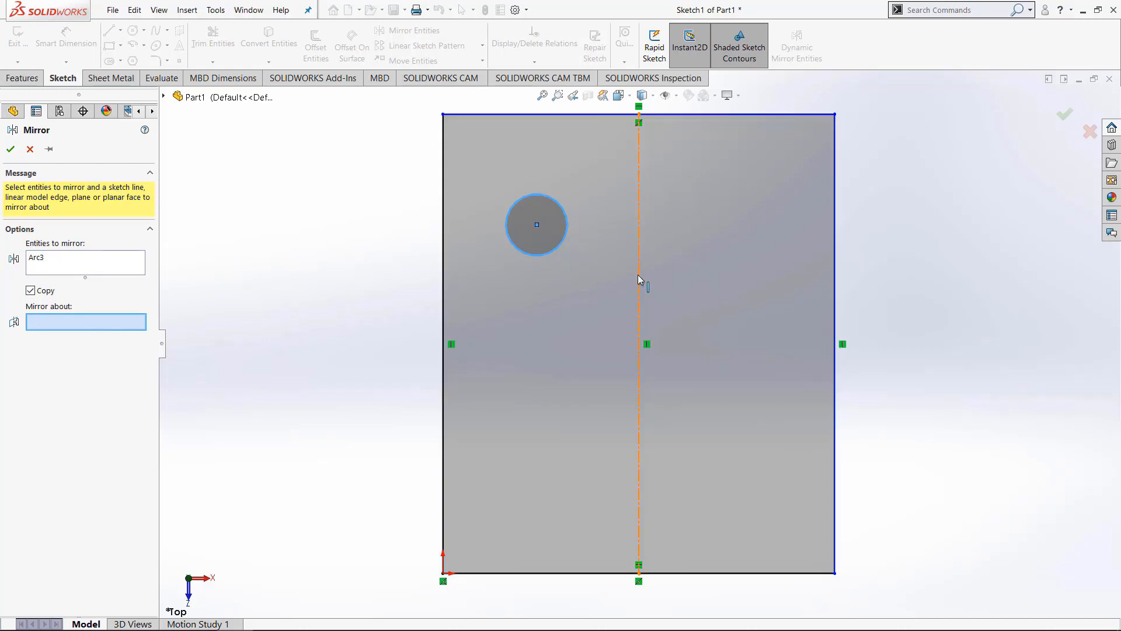
pyautogui.click(638, 279)
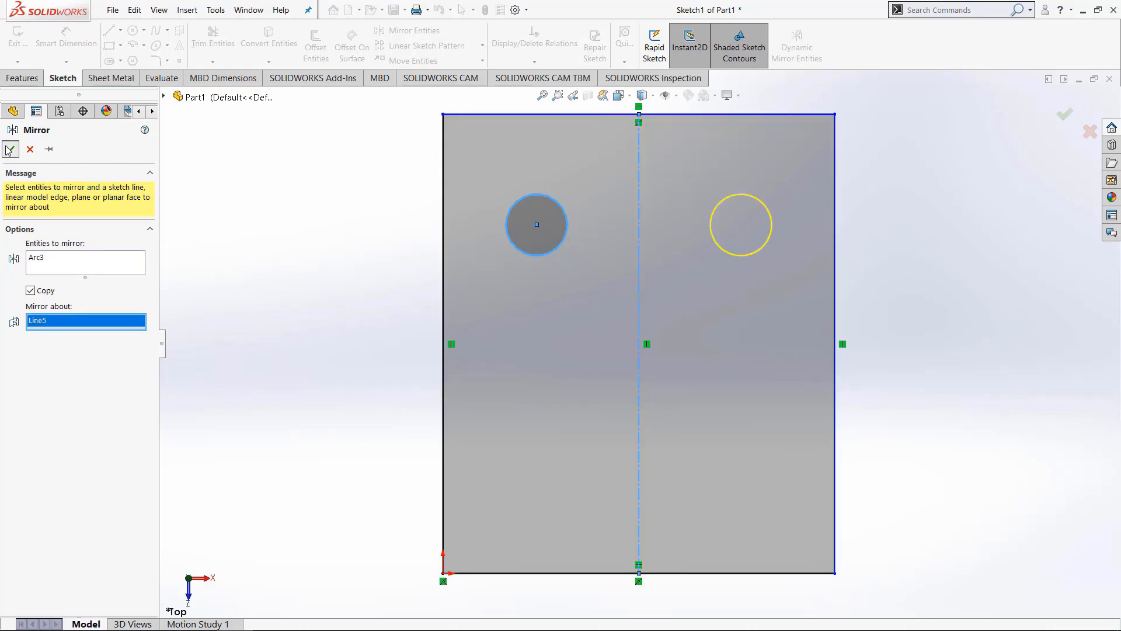
pyautogui.click(10, 149)
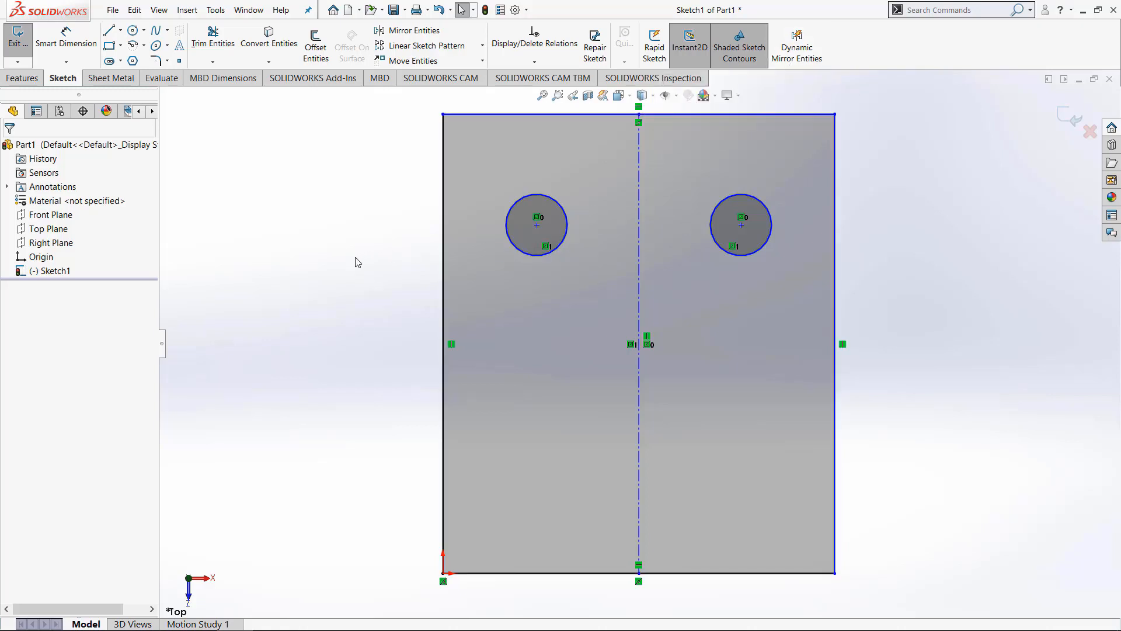
# - Open the Customize dialog from the graphics-area shortcut bar
pyautogui.rightClick(357, 262)
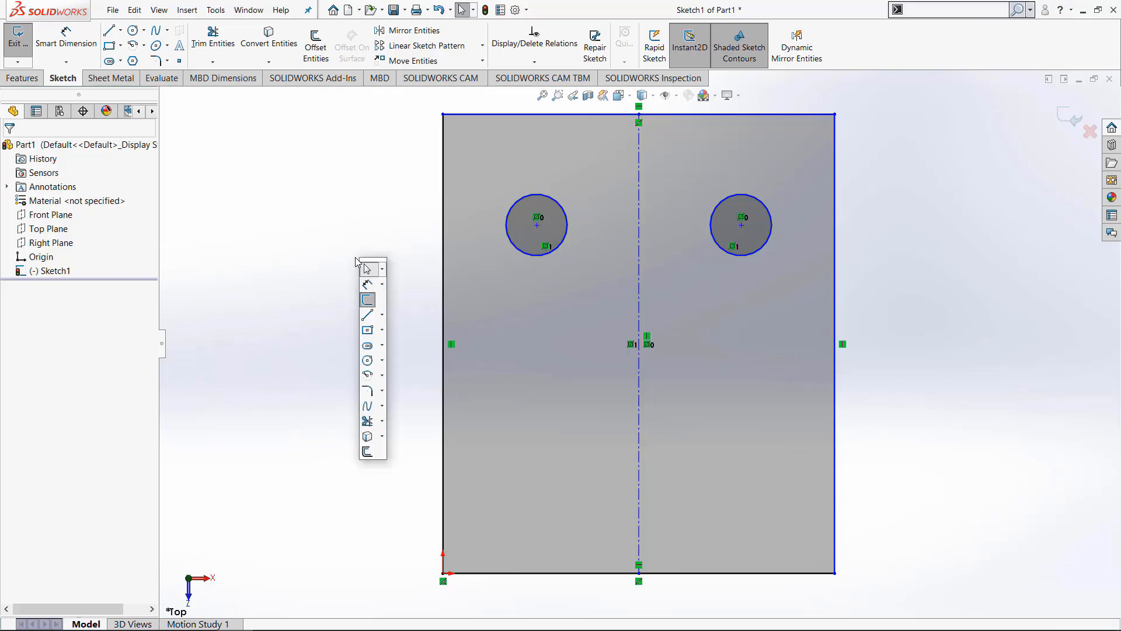
pyautogui.click(382, 268)
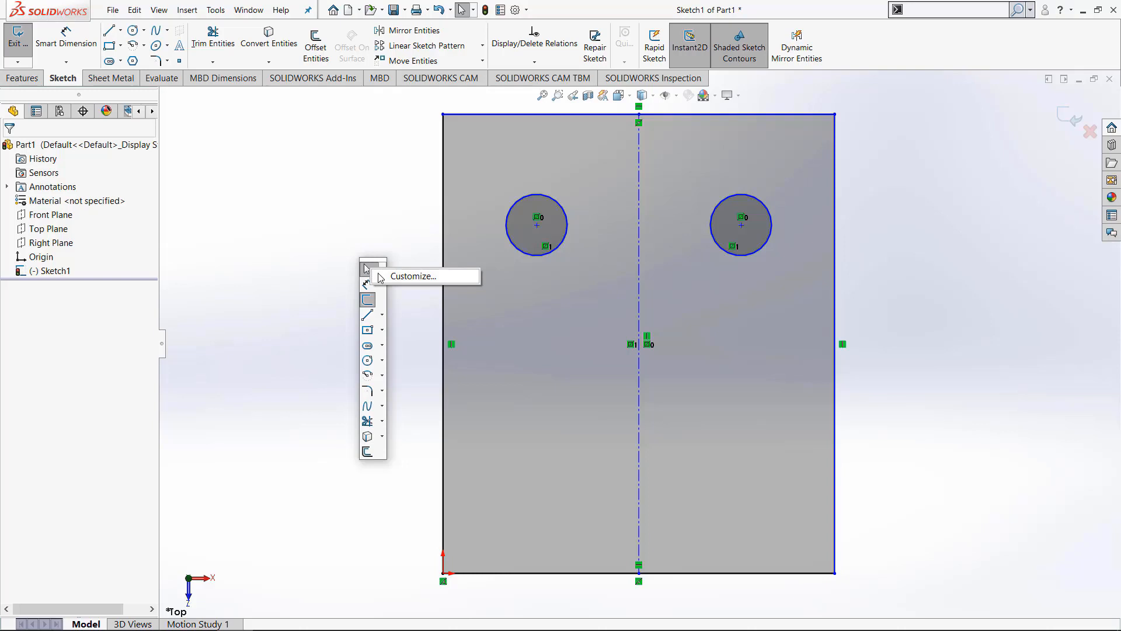
pyautogui.click(413, 276)
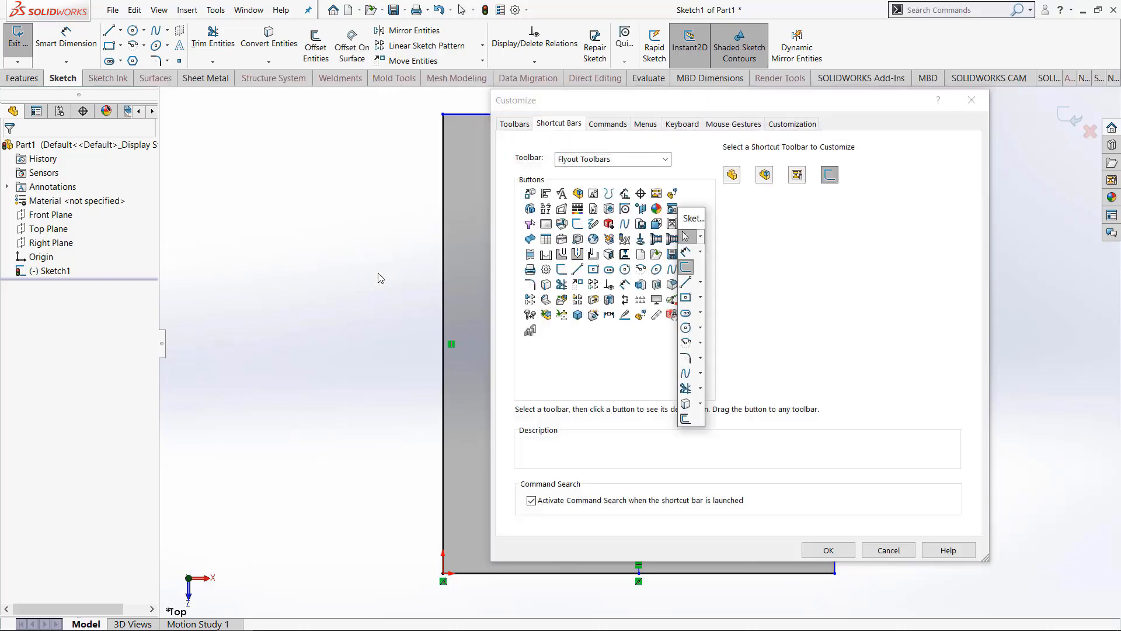
# - Add Dynamic Mirror Entities from the Sketch toolbar list, then close Customize
pyautogui.click(663, 158)
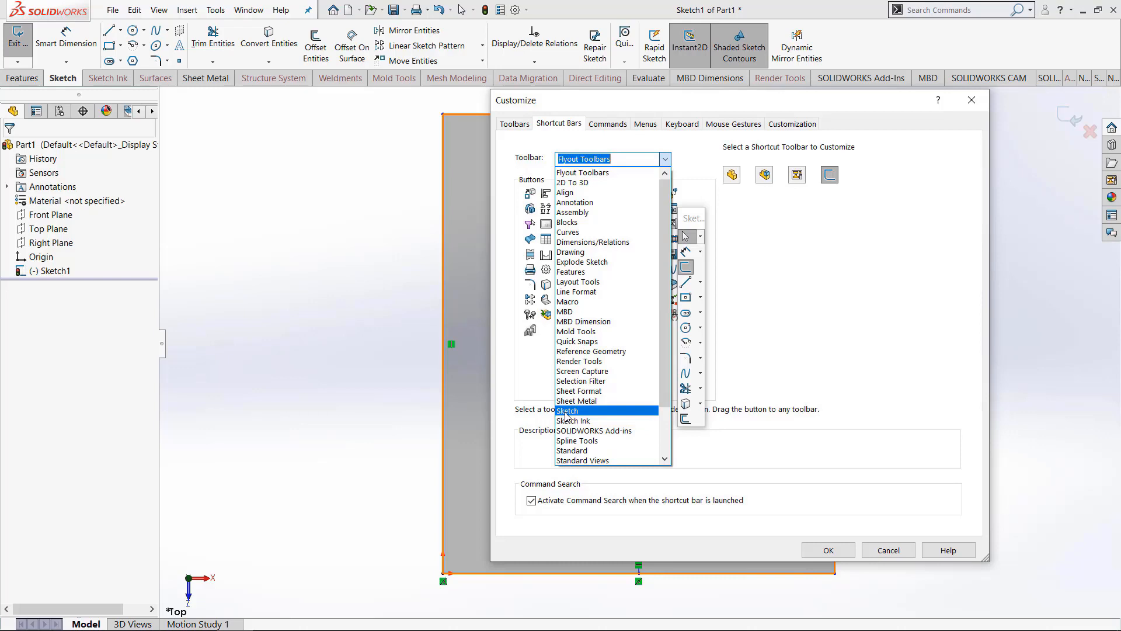
pyautogui.click(567, 410)
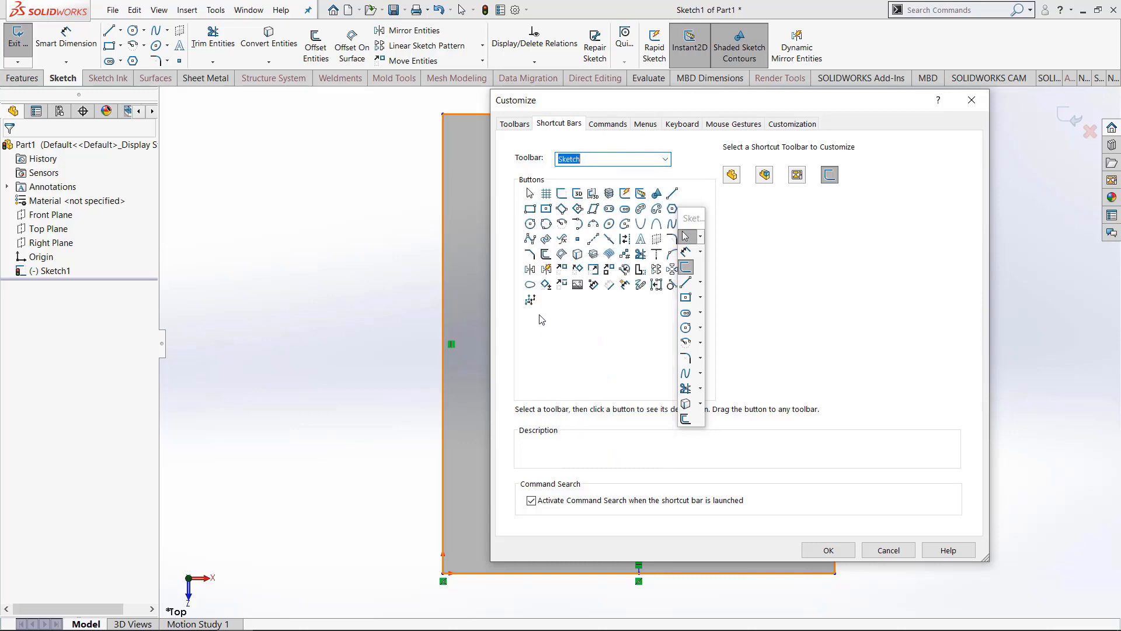
pyautogui.moveTo(547, 270)
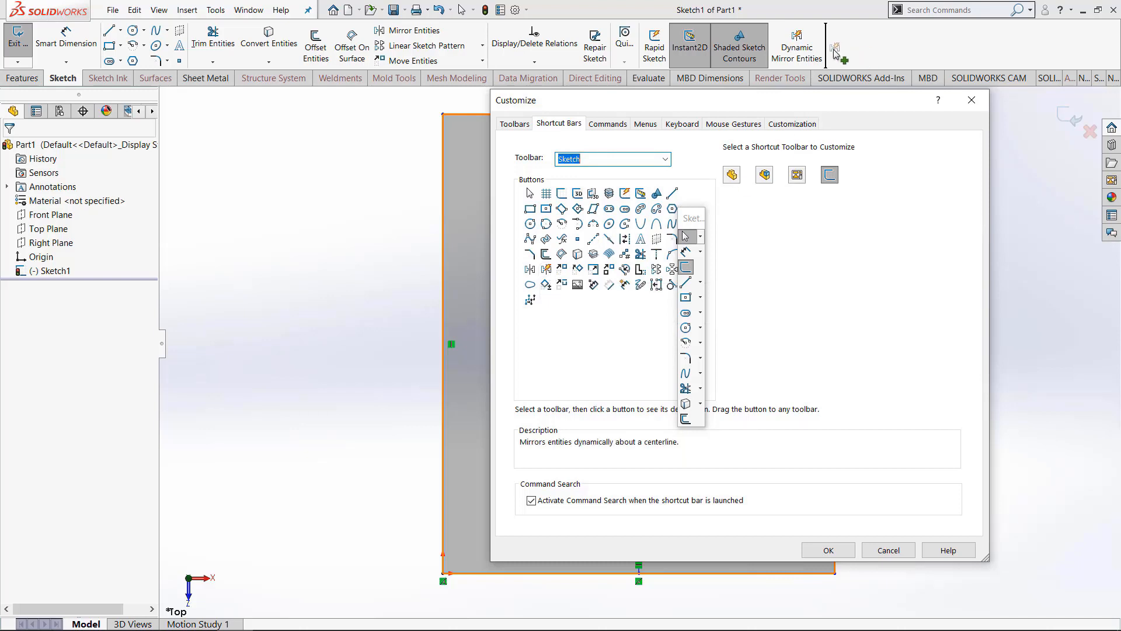
pyautogui.moveTo(852, 45)
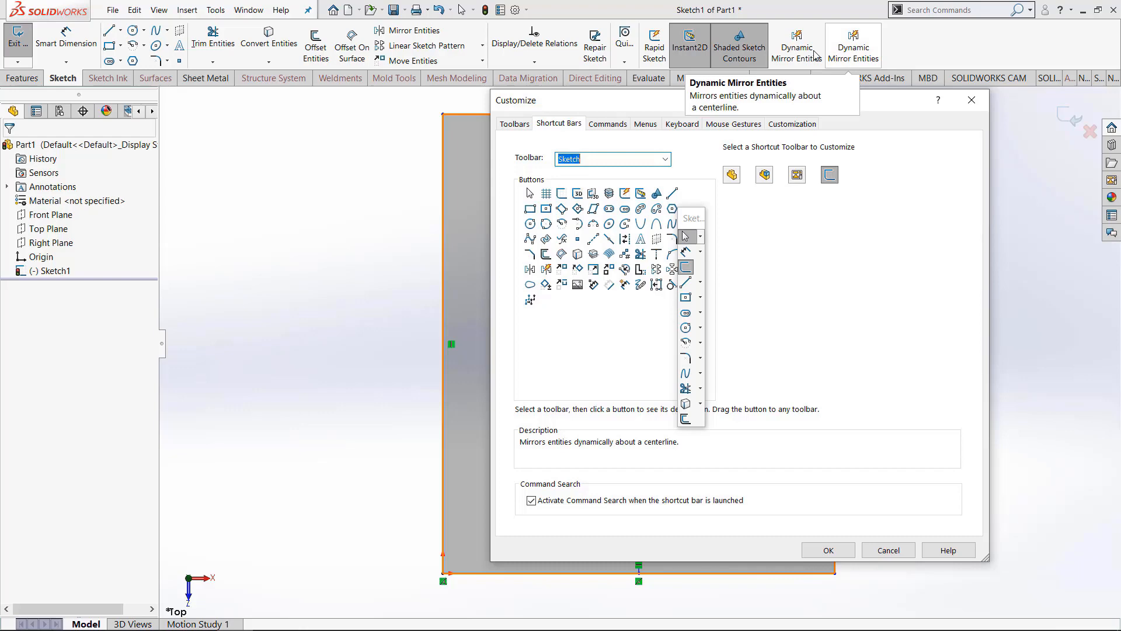
pyautogui.moveTo(831, 477)
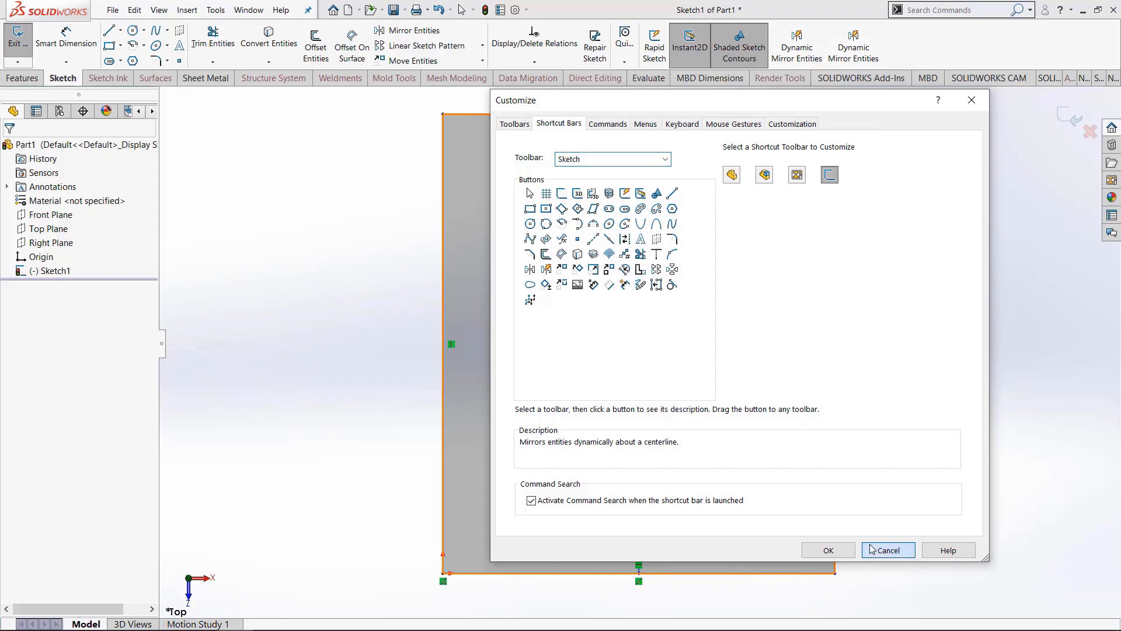
pyautogui.click(888, 550)
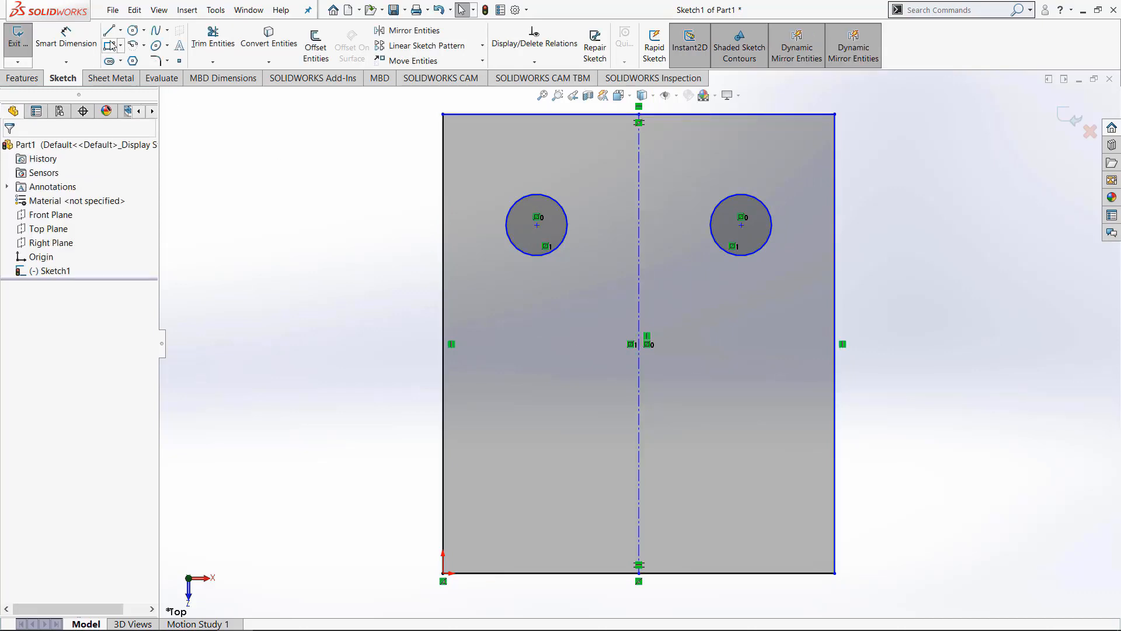
# - Activate the Line tool, opening the Insert Line PropertyManager
pyautogui.click(109, 30)
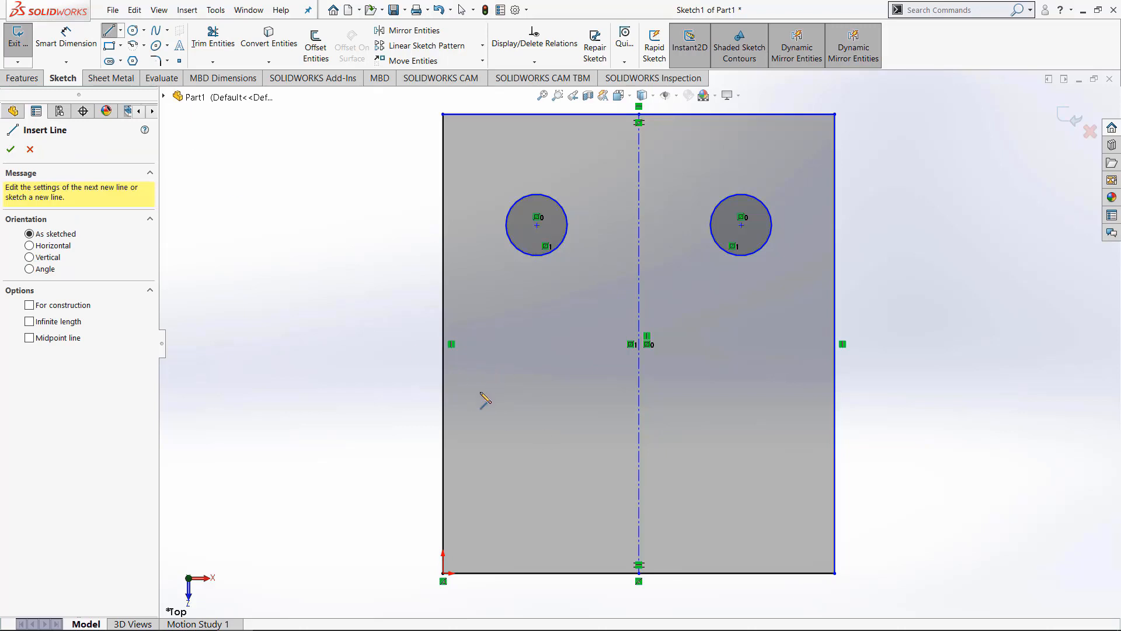